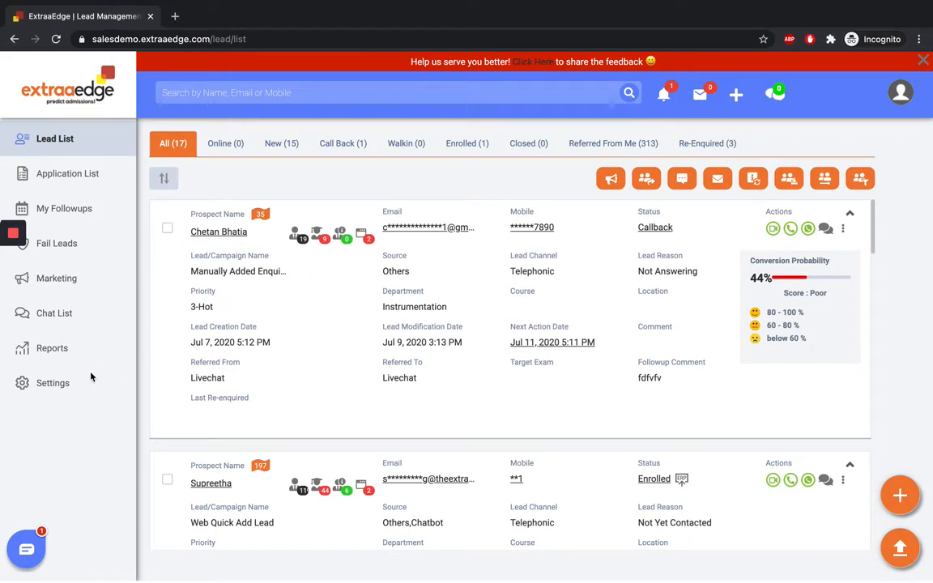
- Reach the Settings page listing Masters such as Channel, Priority and Status
click(51, 383)
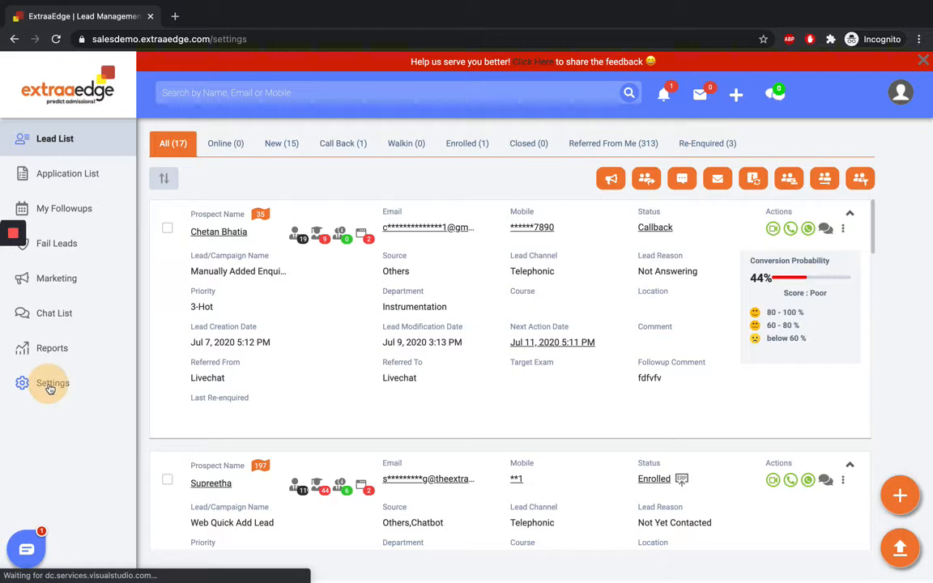
click(52, 382)
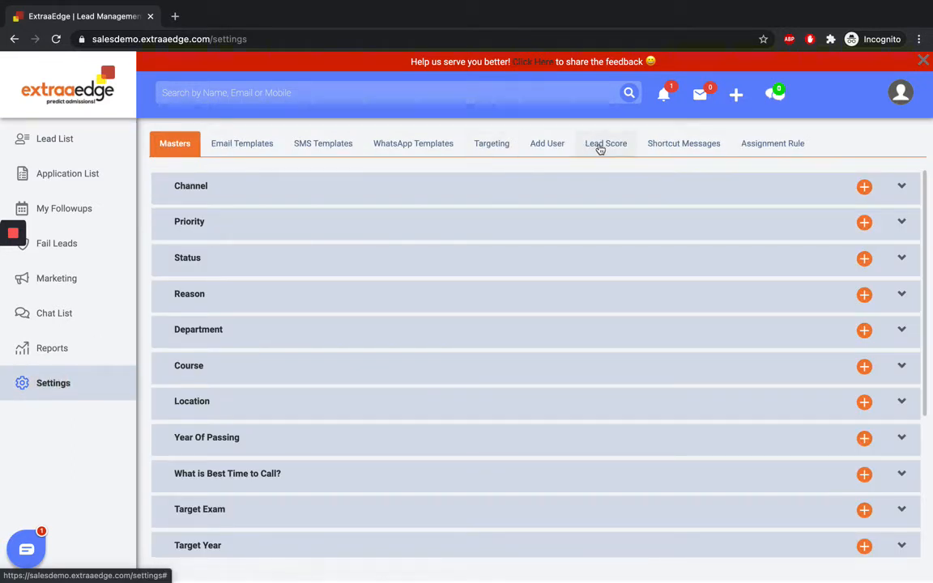
- Show the Lead Score settings with Counselor Followup categories Call, Email and Lead
click(605, 143)
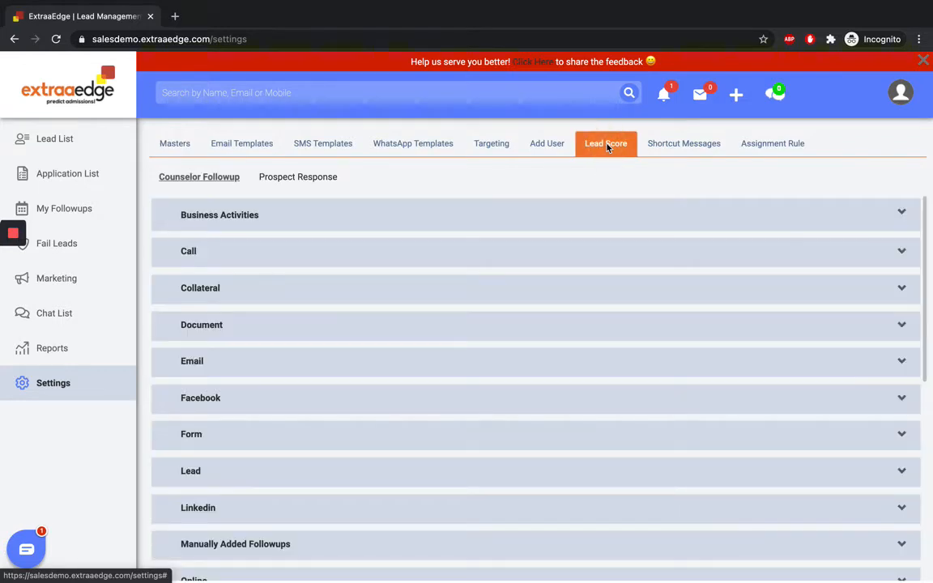
mouse_move(496, 202)
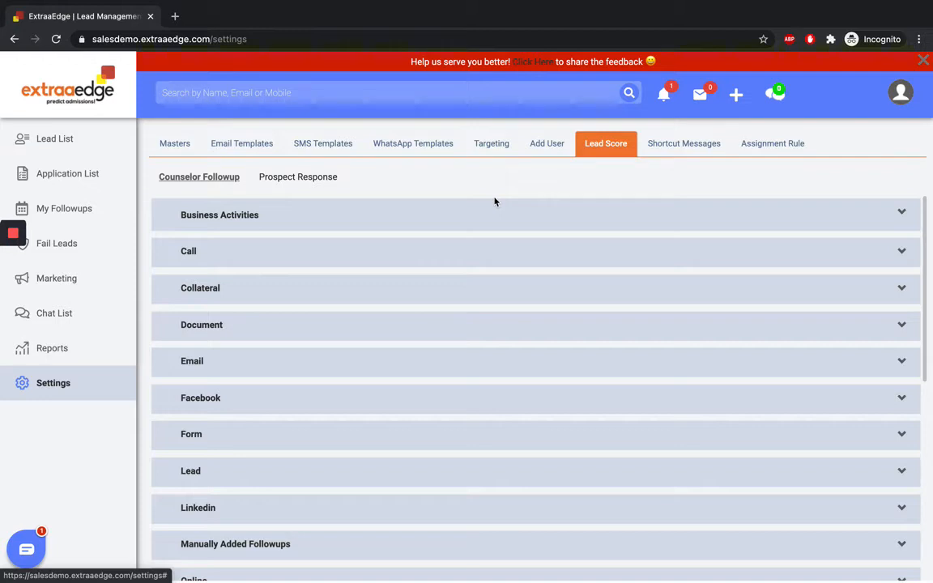
mouse_move(214, 196)
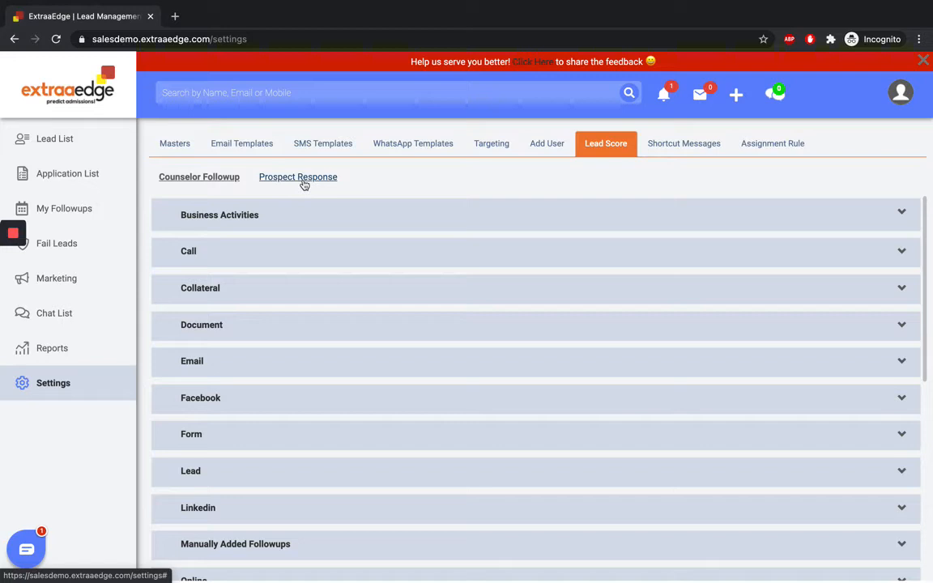
mouse_move(285, 182)
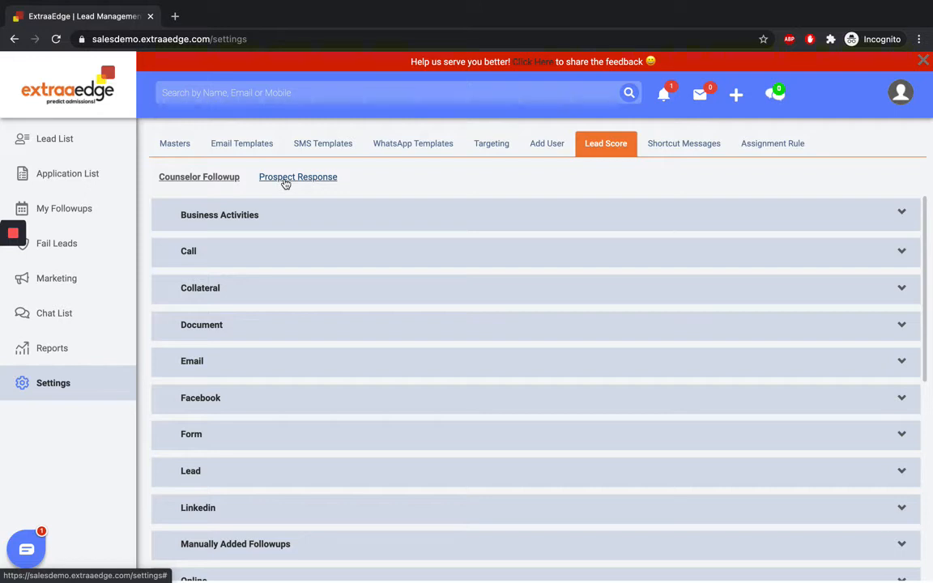
mouse_move(295, 184)
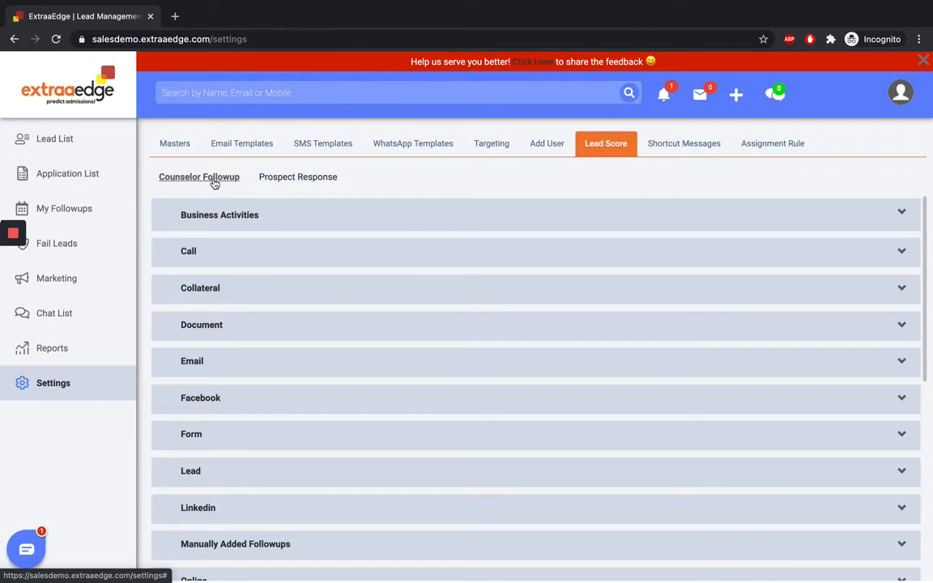
- Show Prospect Response scores with the Sms section expanded (Blocked, Delivered, Failed)
click(298, 176)
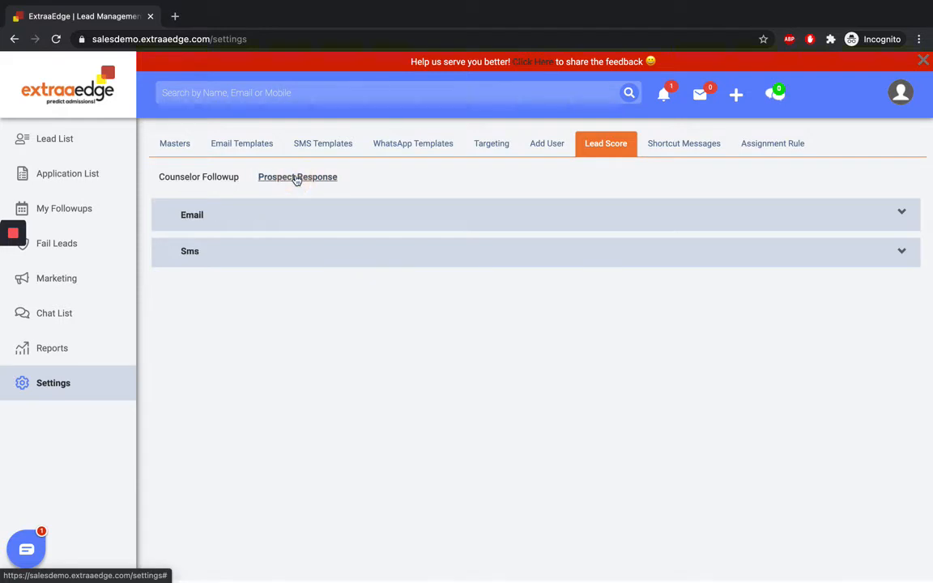
mouse_move(881, 266)
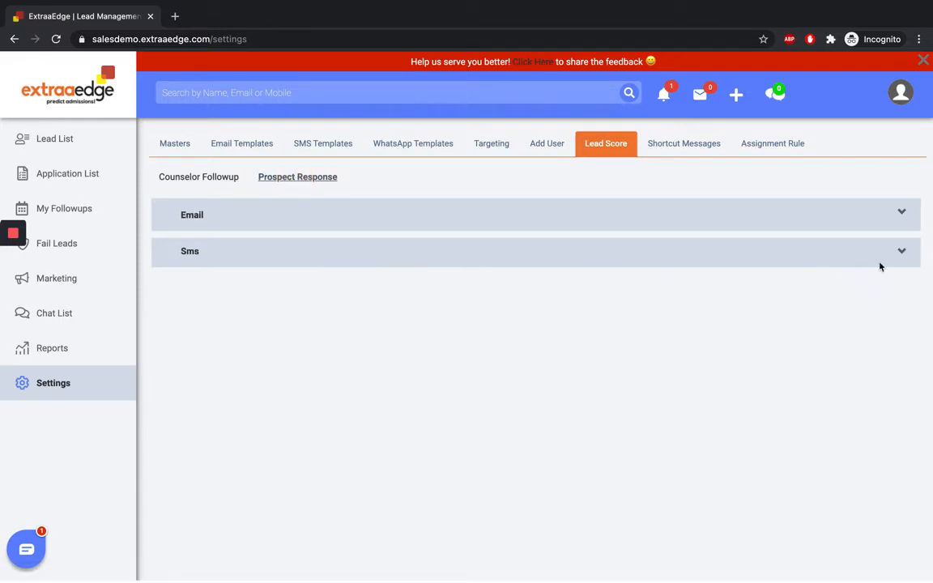
click(535, 251)
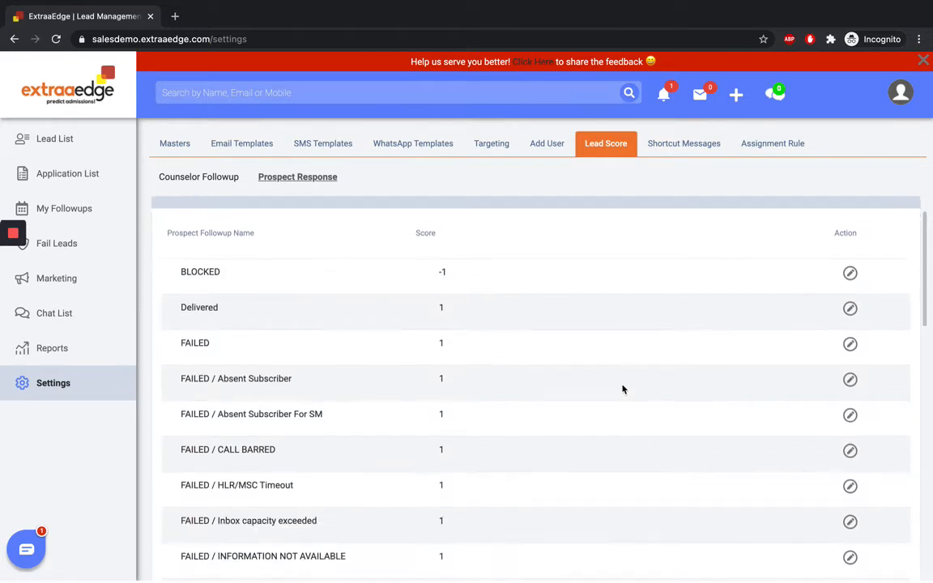
scroll(down, 3)
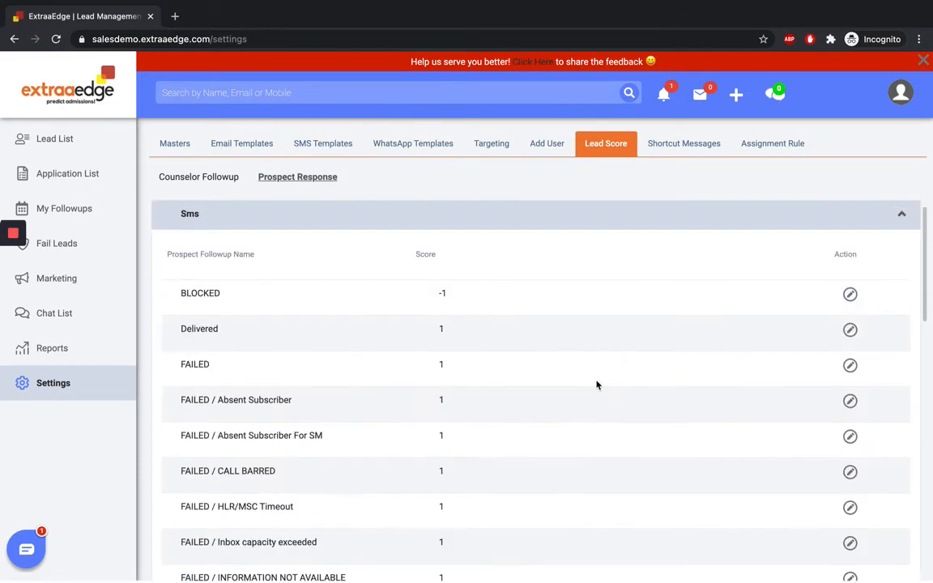
mouse_move(848, 331)
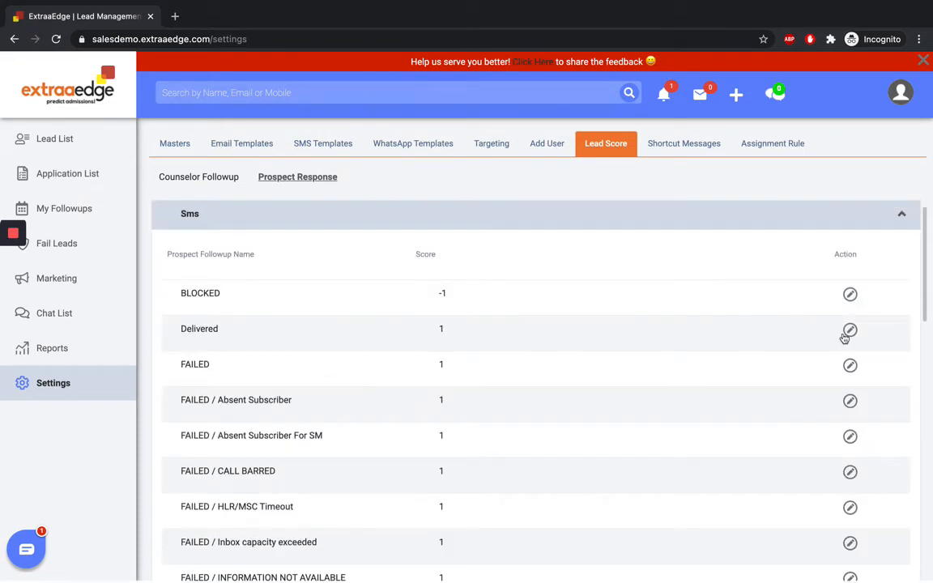
- Set the Sms Delivered response lead score to 1 and save it
click(848, 330)
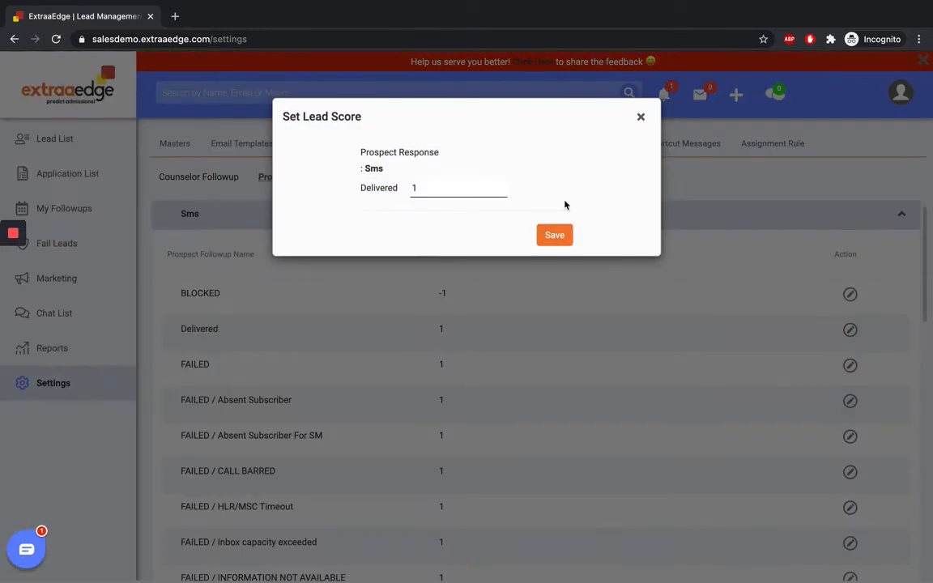
click(459, 188)
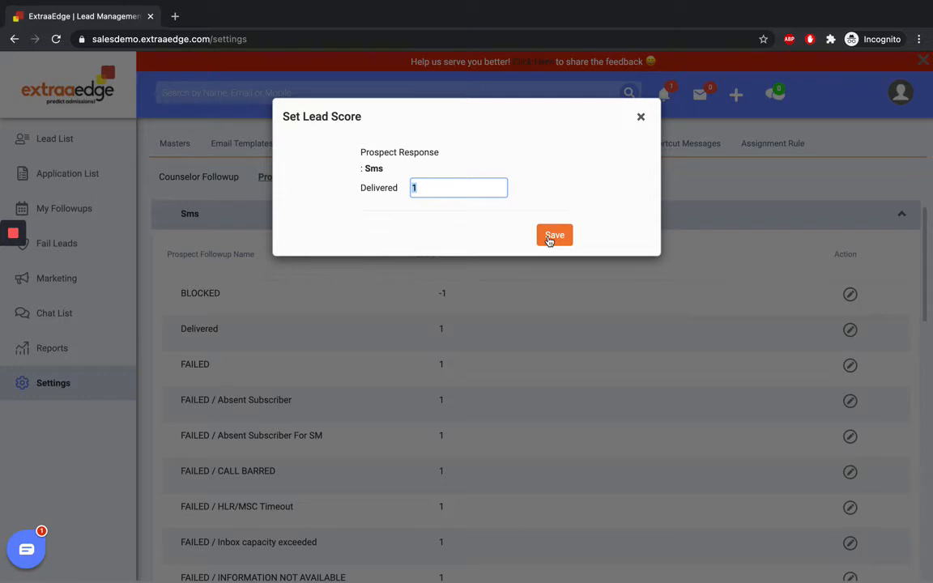
click(554, 234)
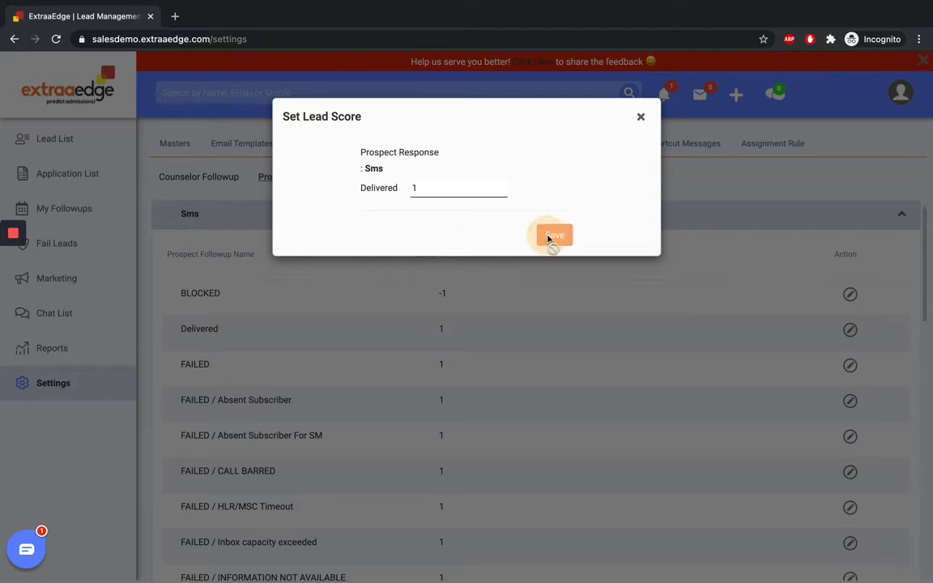
click(553, 237)
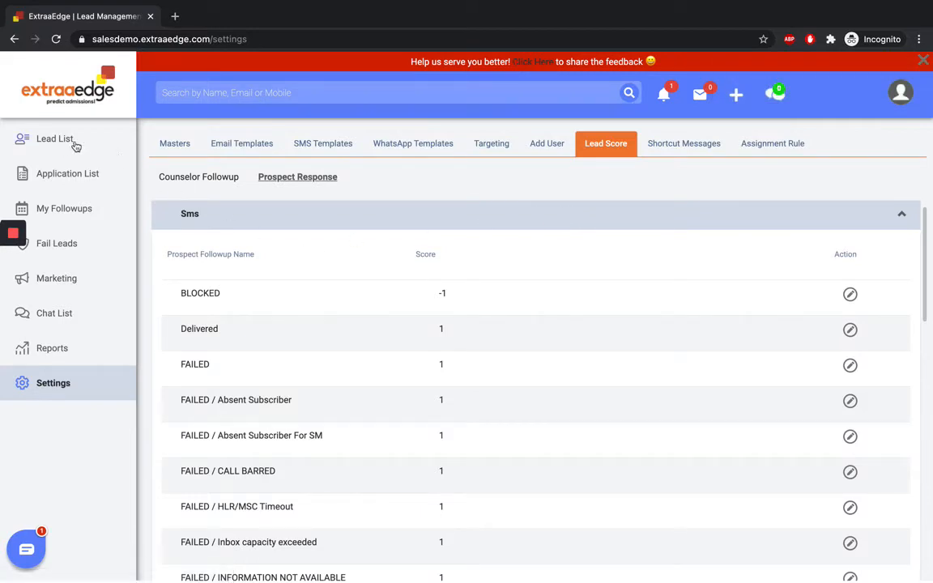
- Return to the Lead List showing all 17 leads
click(55, 139)
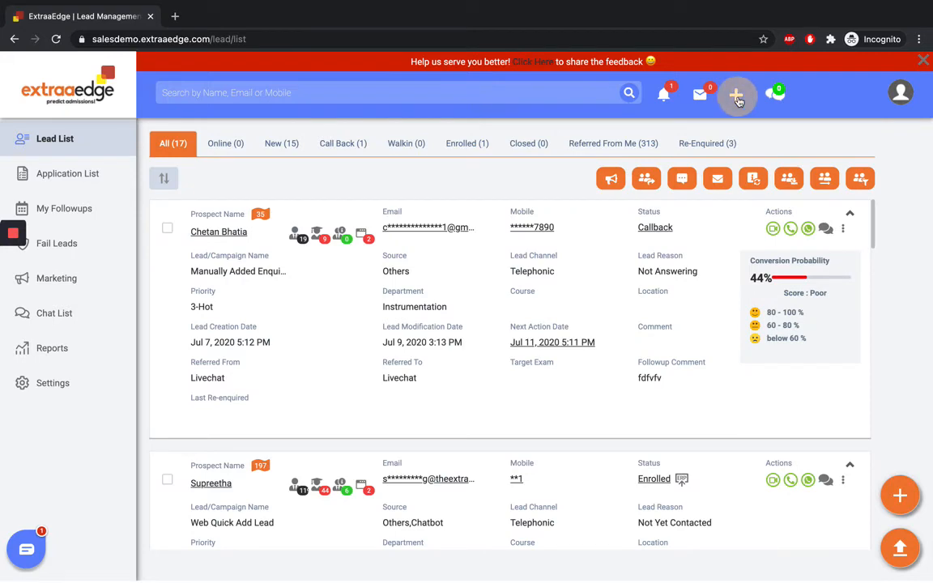
click(735, 95)
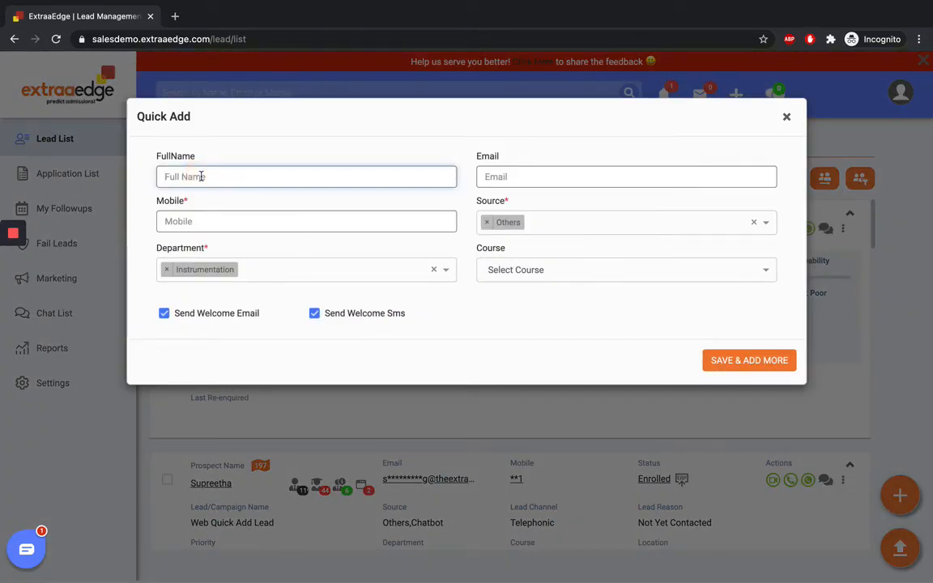
text(C)
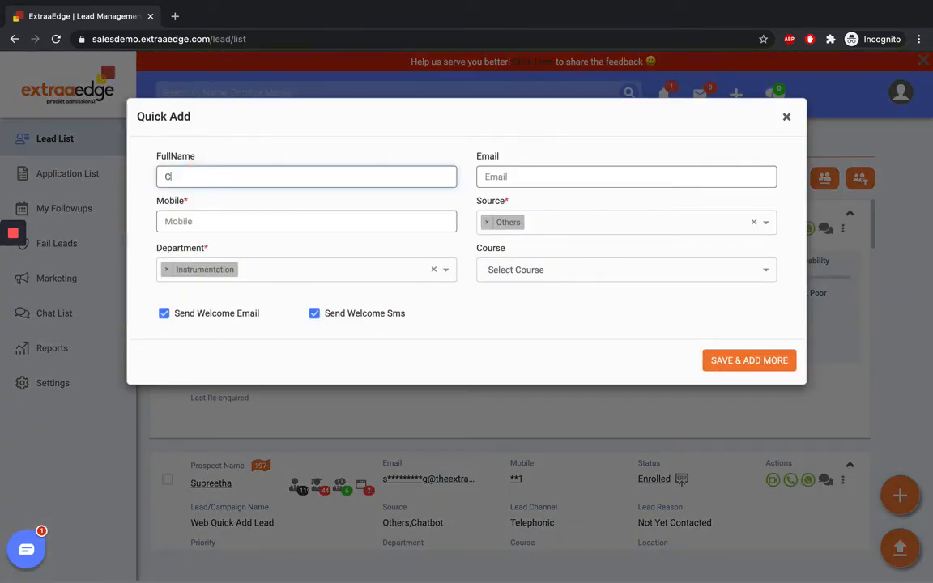
text(han)
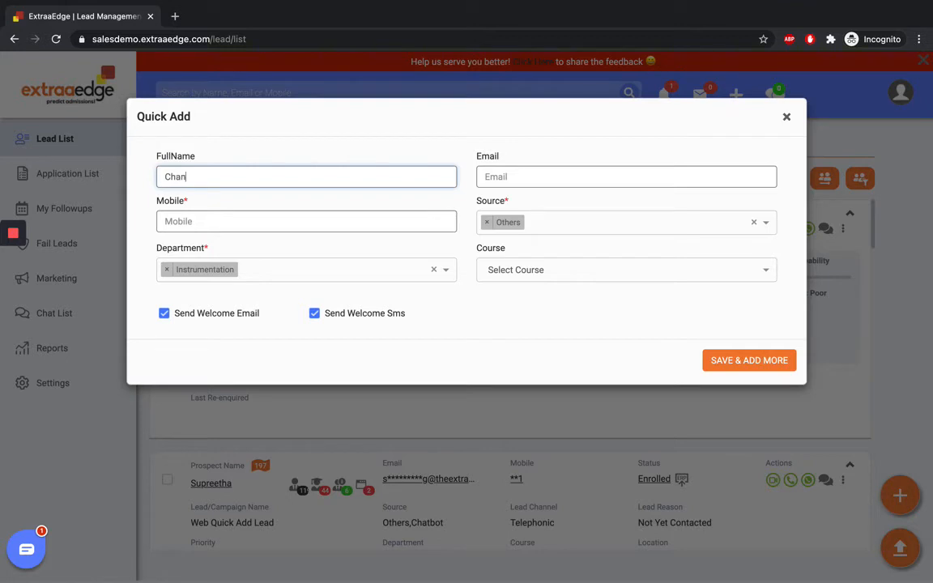
text(dni)
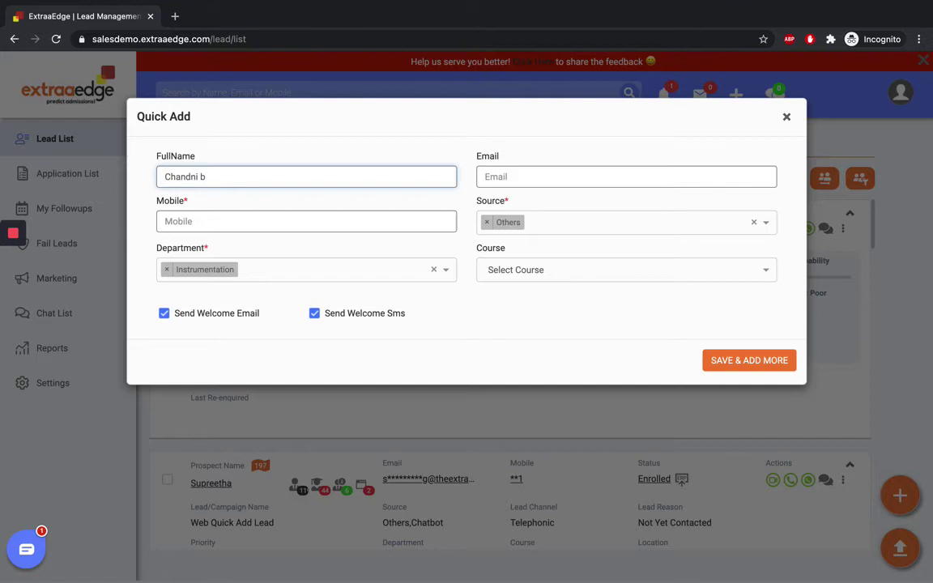
text(b)
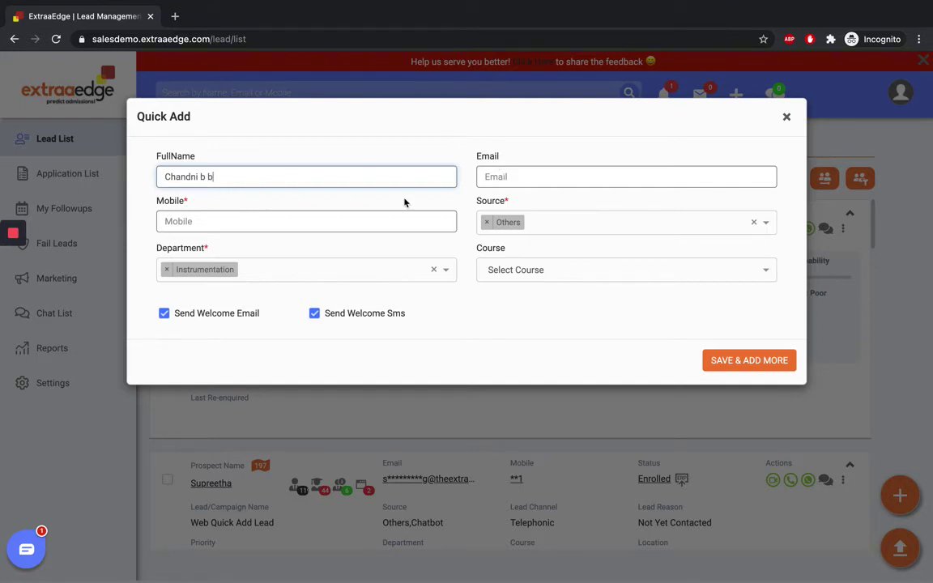
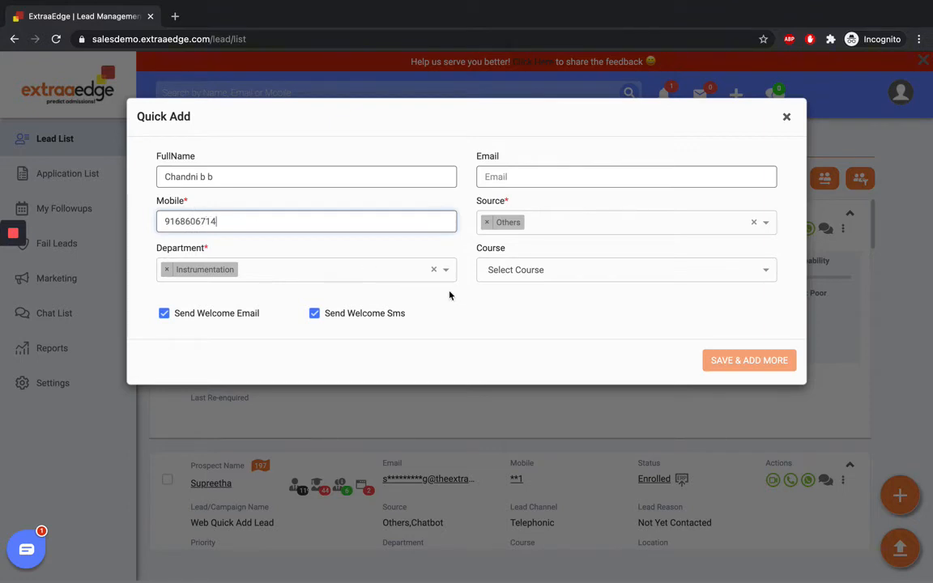
click(625, 268)
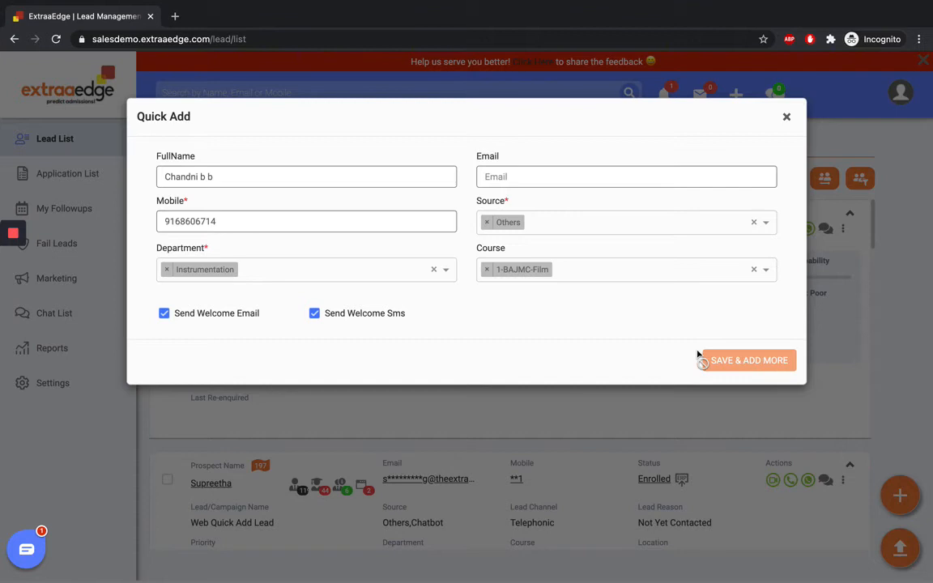
click(755, 359)
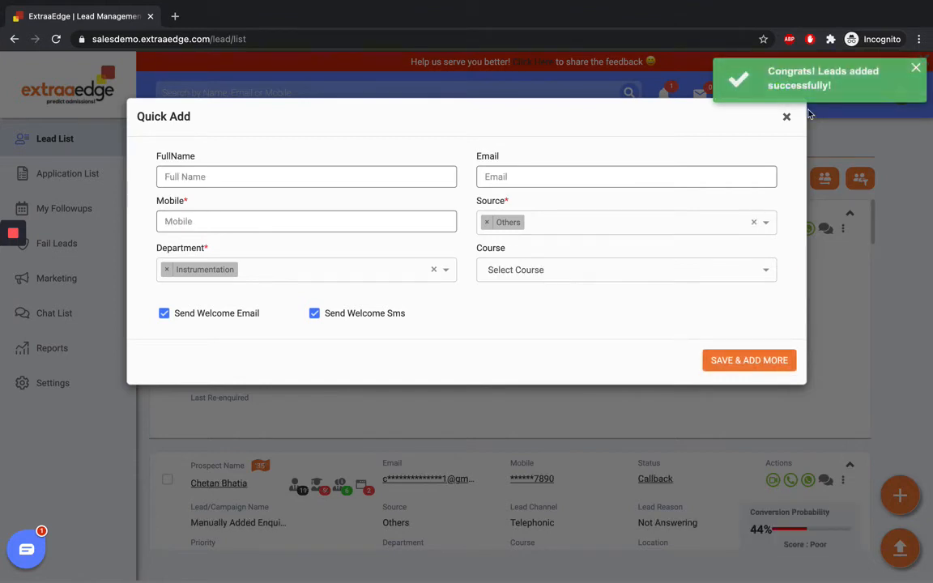
click(787, 117)
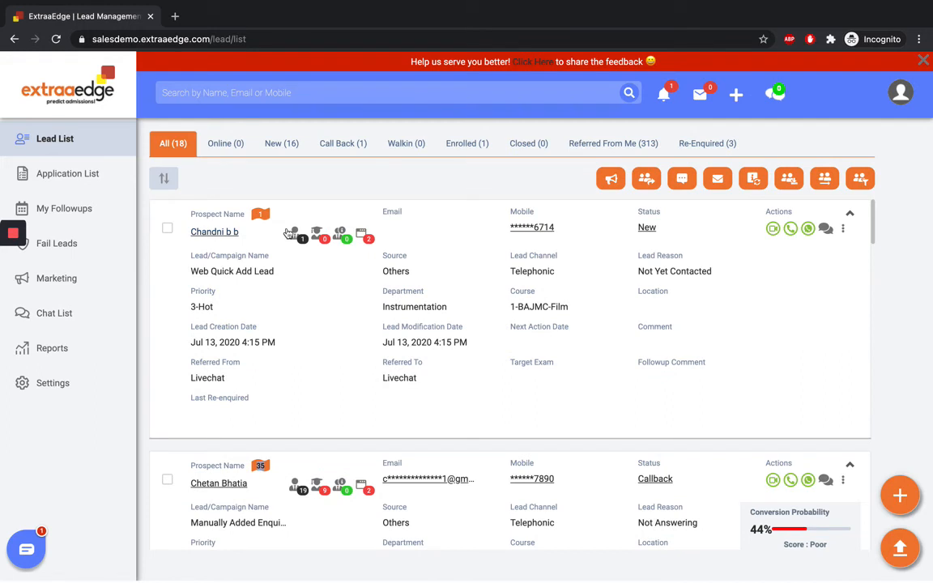
mouse_move(297, 234)
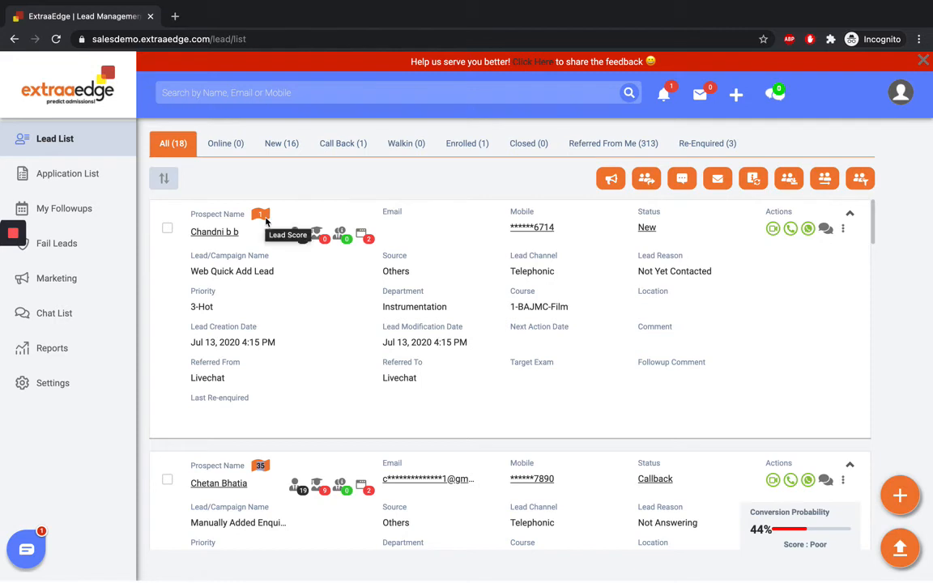
mouse_move(298, 234)
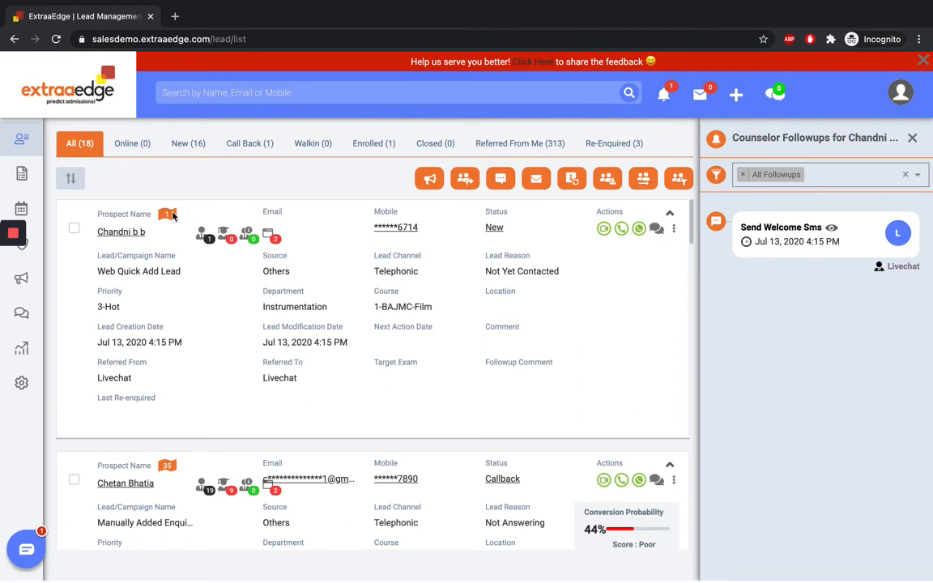
mouse_move(165, 214)
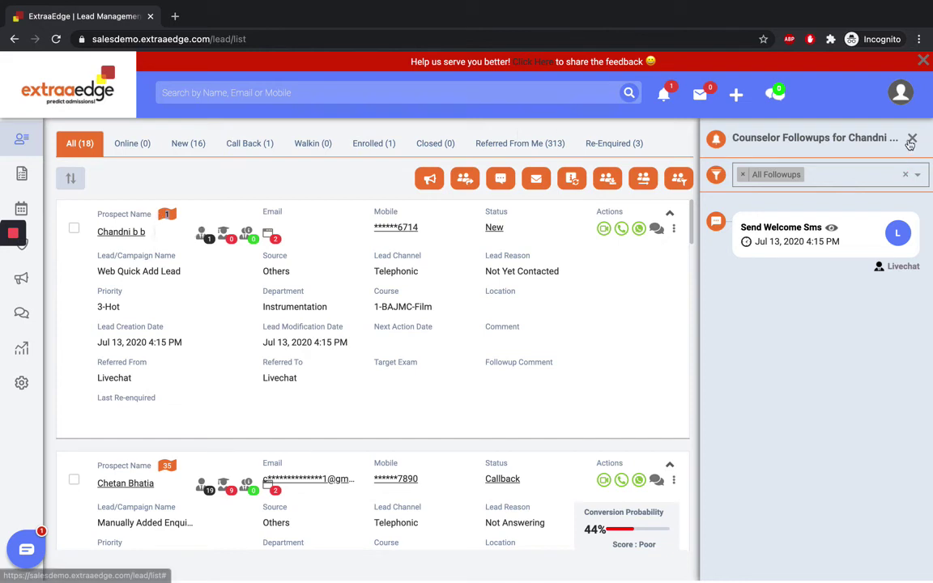
click(910, 141)
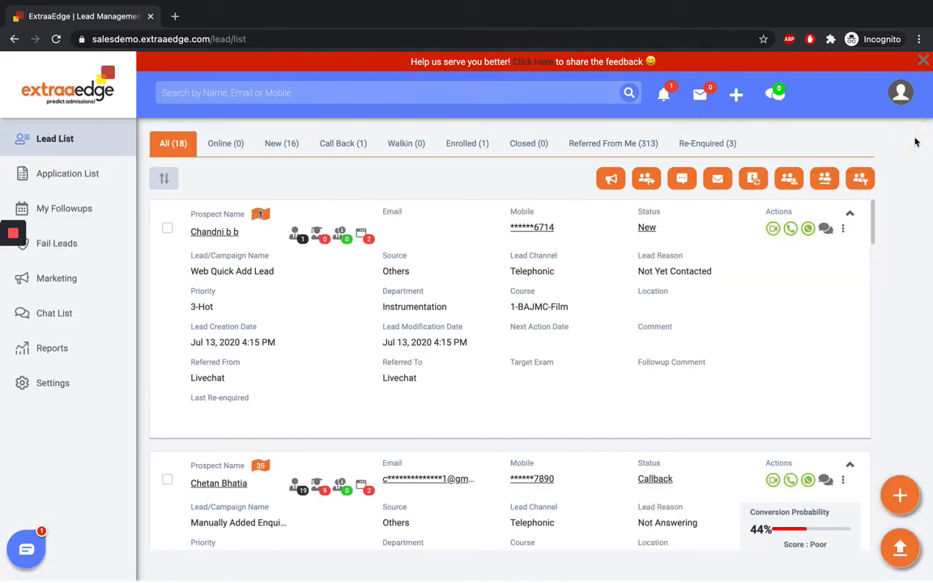